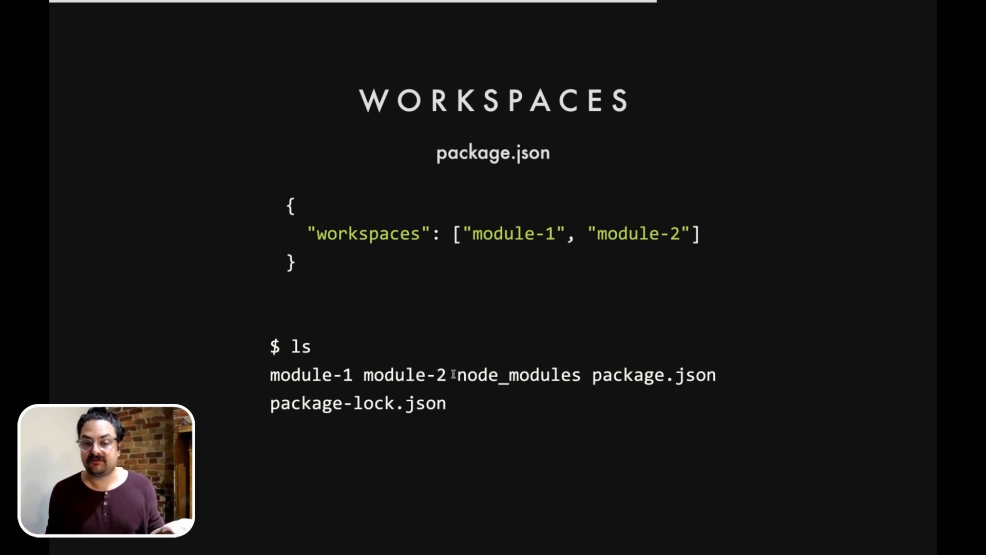
mouse_move(686, 368)
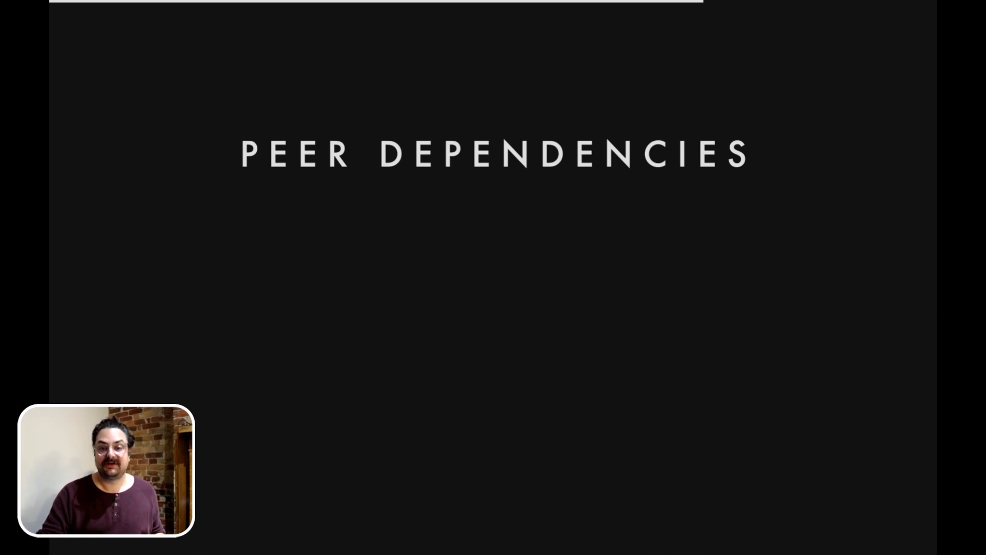
Advance from the Peer Dependencies title to the Some Breaking Changes slide.
key(right)
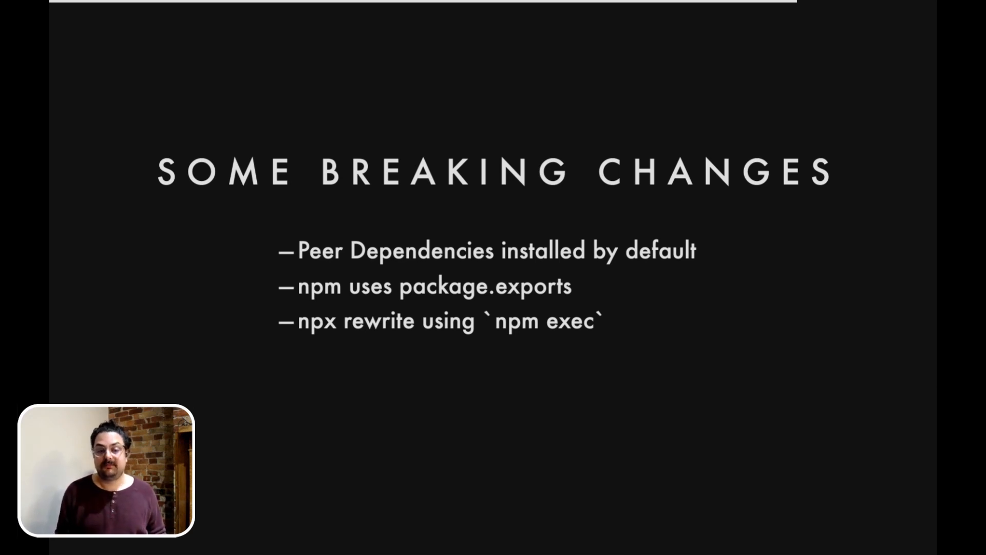
Advance from Some Breaking Changes to the What's Next slide.
key(right)
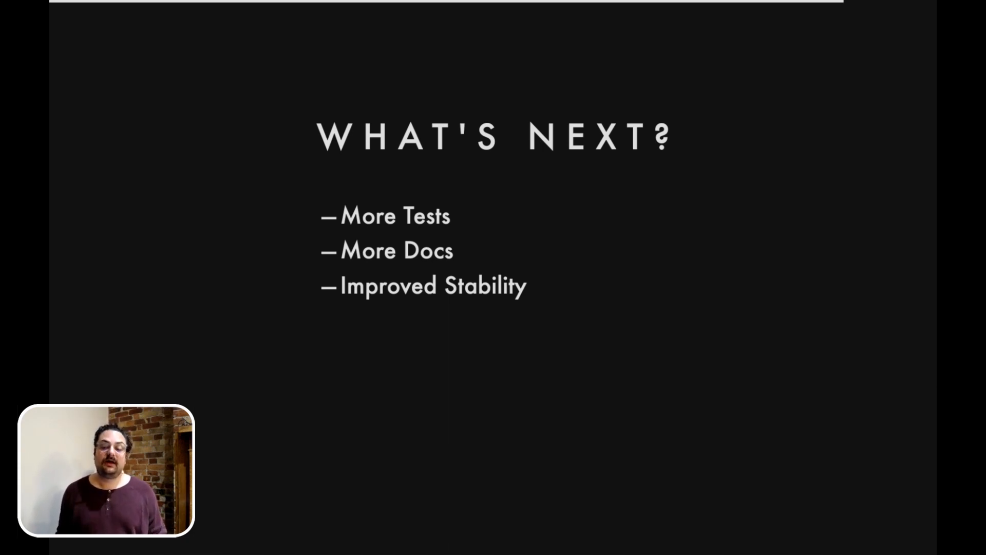
Advance past What's Next and leave the deck for the npm roadmap repo on GitHub.
key(right)
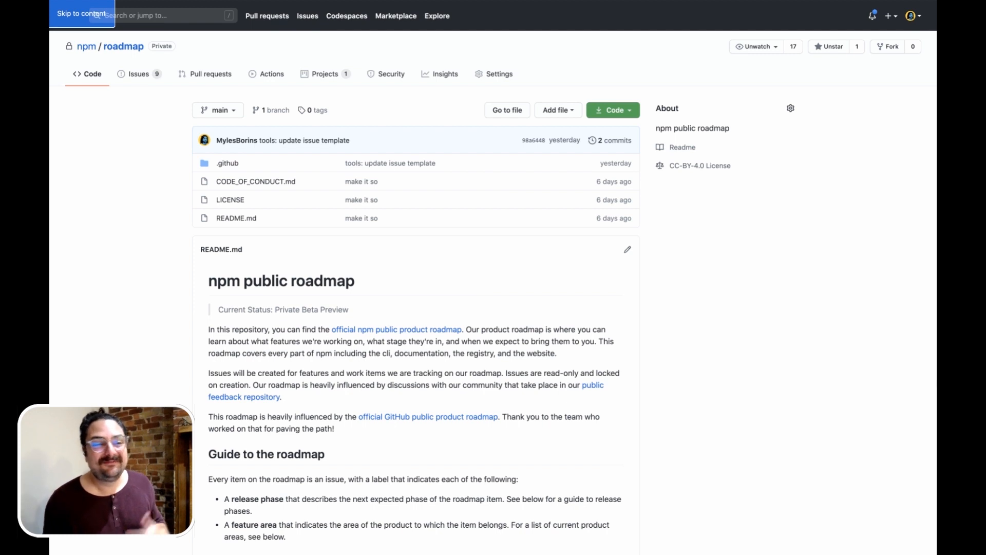
mouse_move(887, 403)
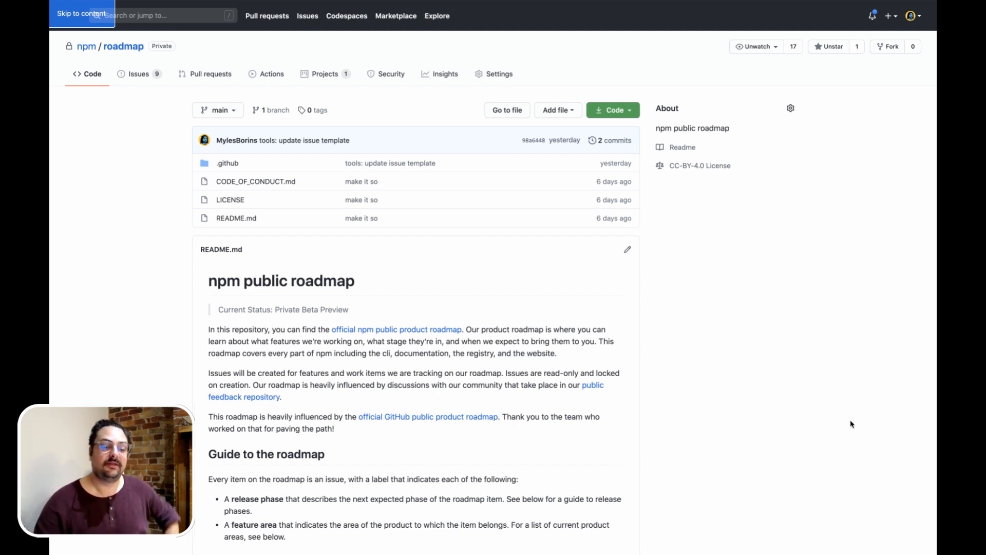
scroll(down, 3)
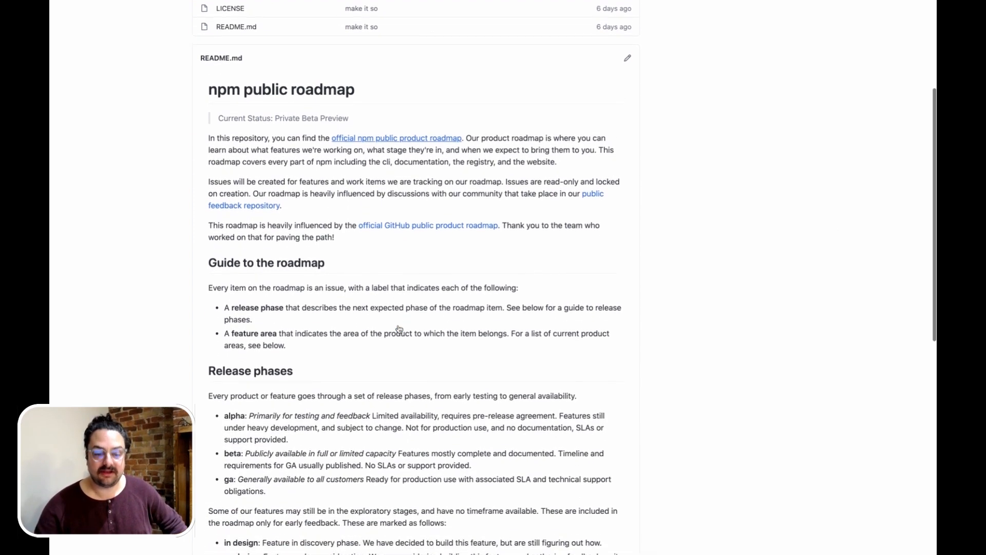
scroll(down, 3)
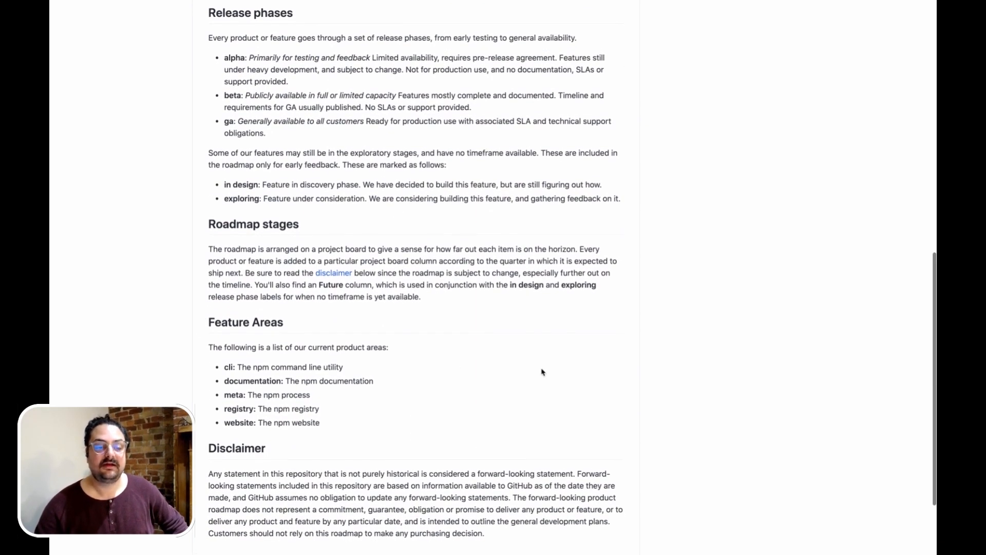
scroll(down, 3)
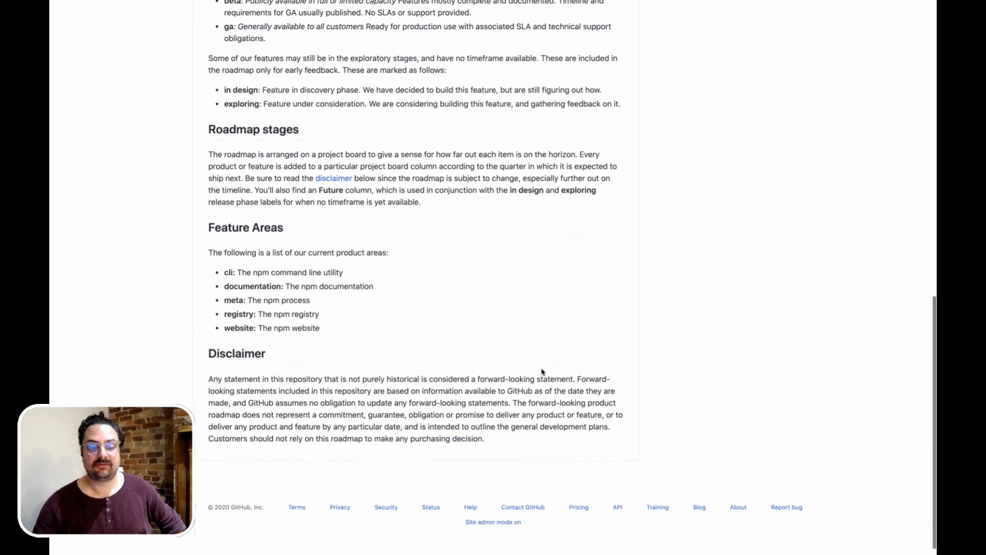
scroll(up, 3)
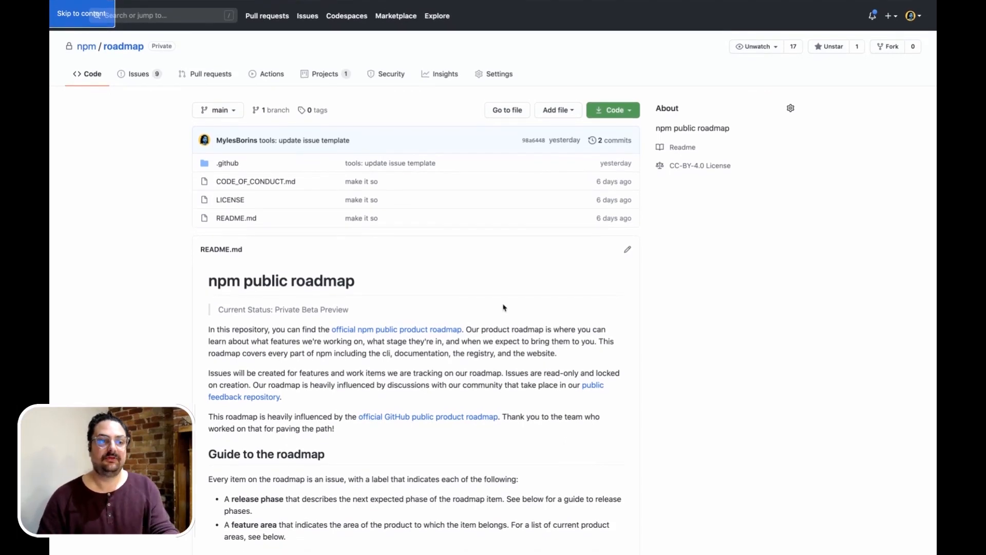
click(326, 74)
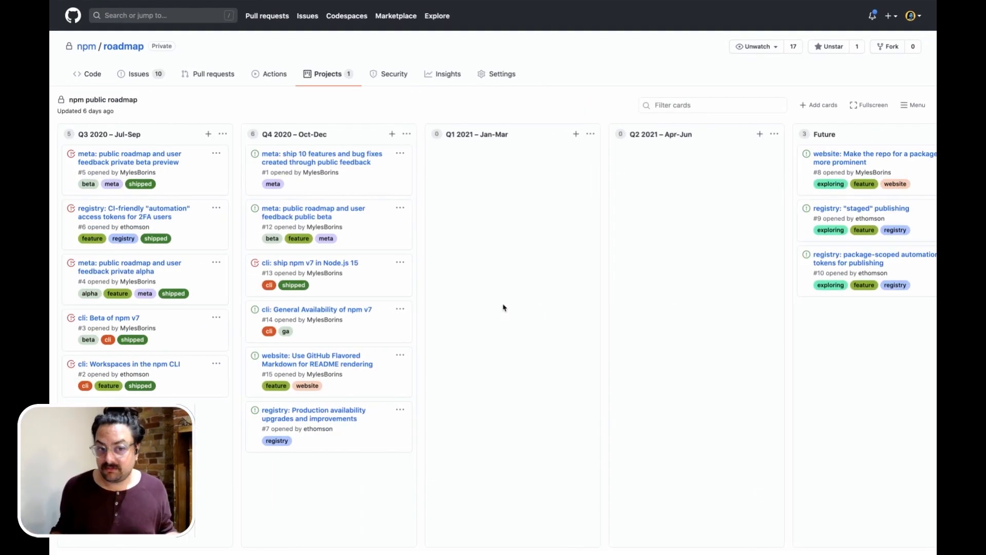
mouse_move(135, 216)
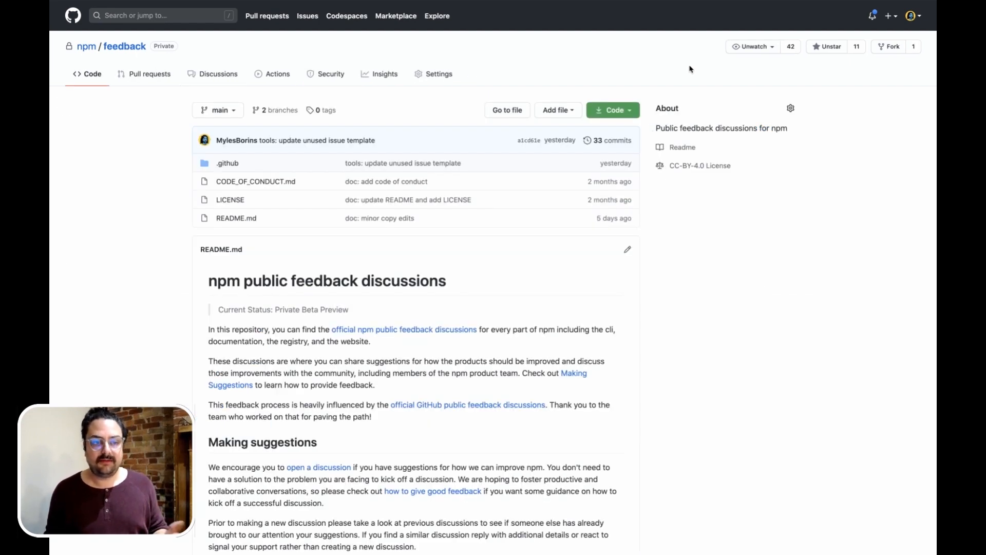
Browse the npm/feedback discussions and open 'Make the repo for a package more prominent'.
scroll(down, 3)
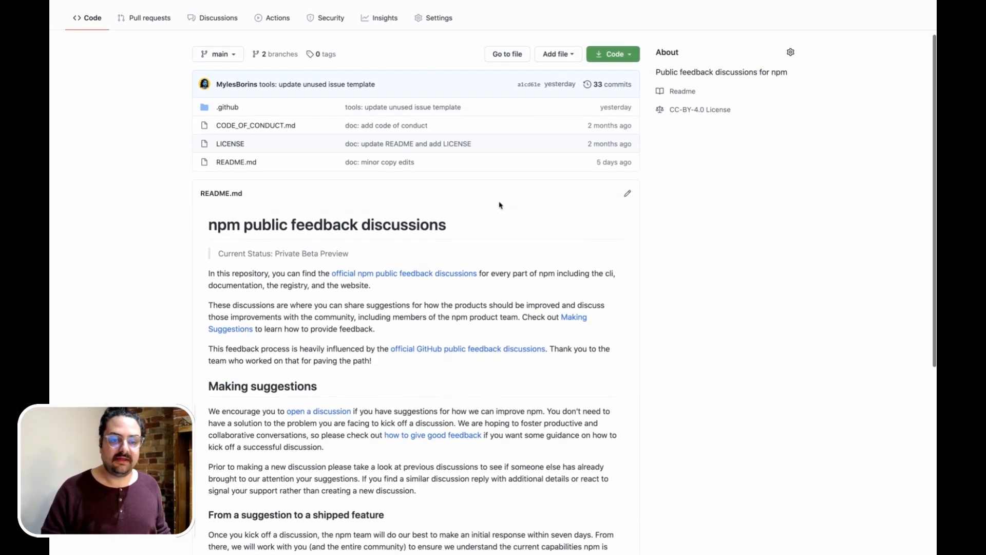
scroll(down, 3)
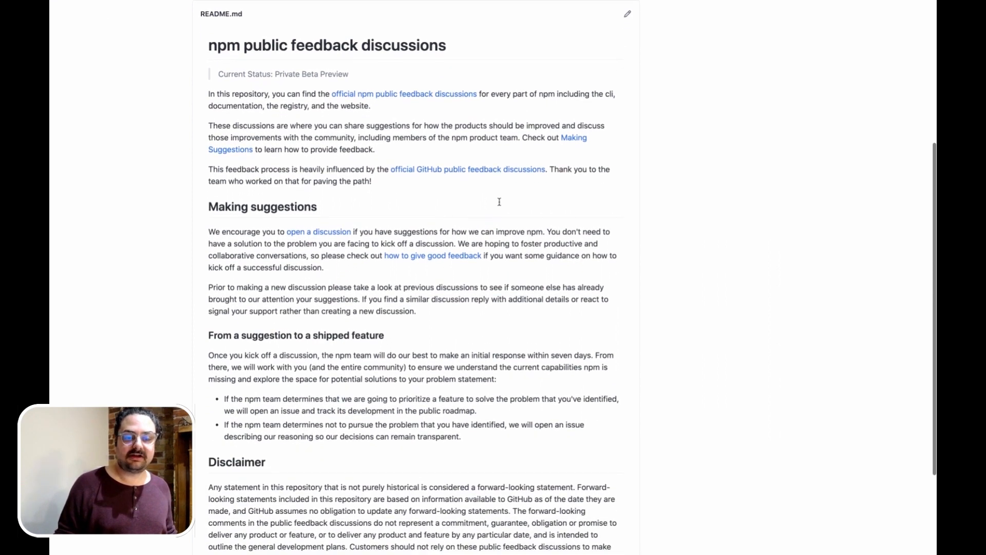
scroll(down, 3)
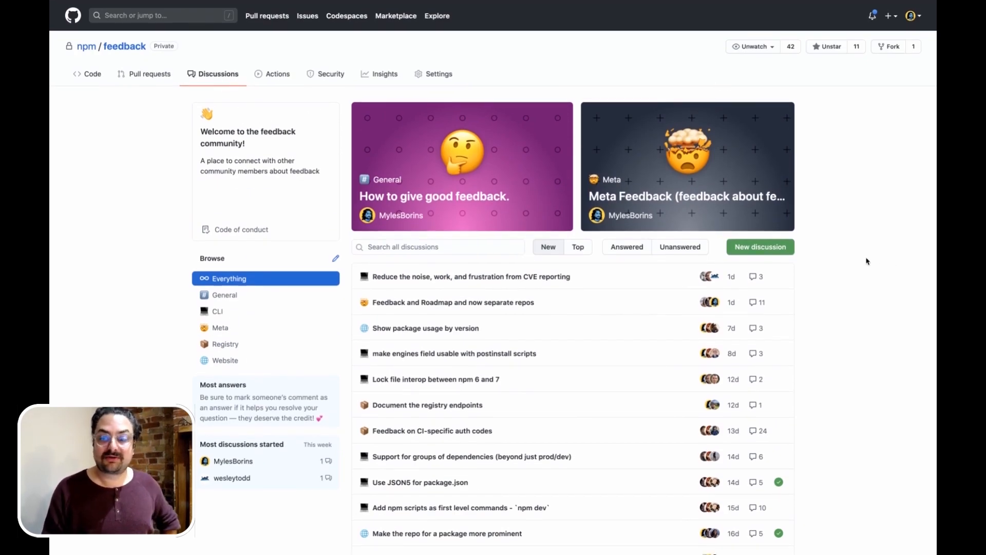
scroll(down, 3)
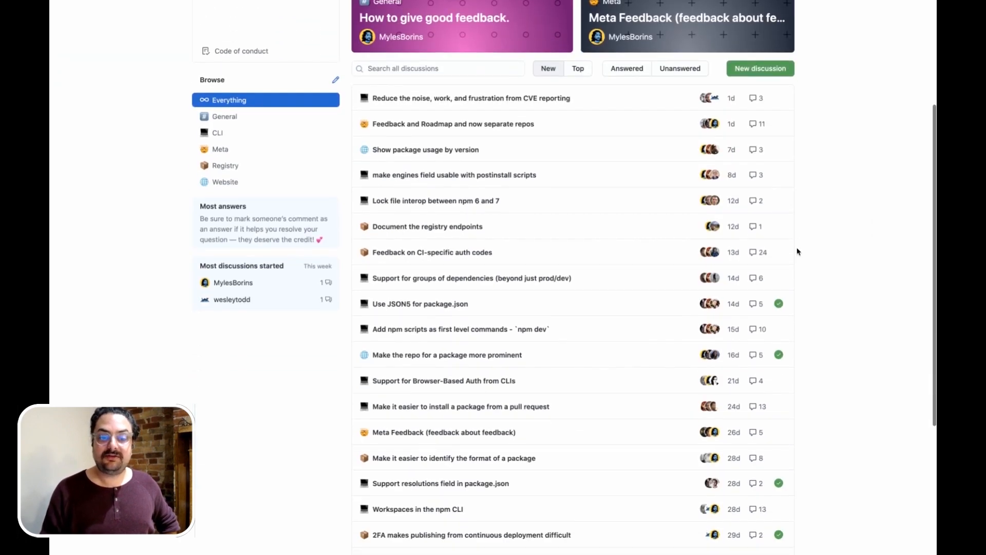
scroll(down, 3)
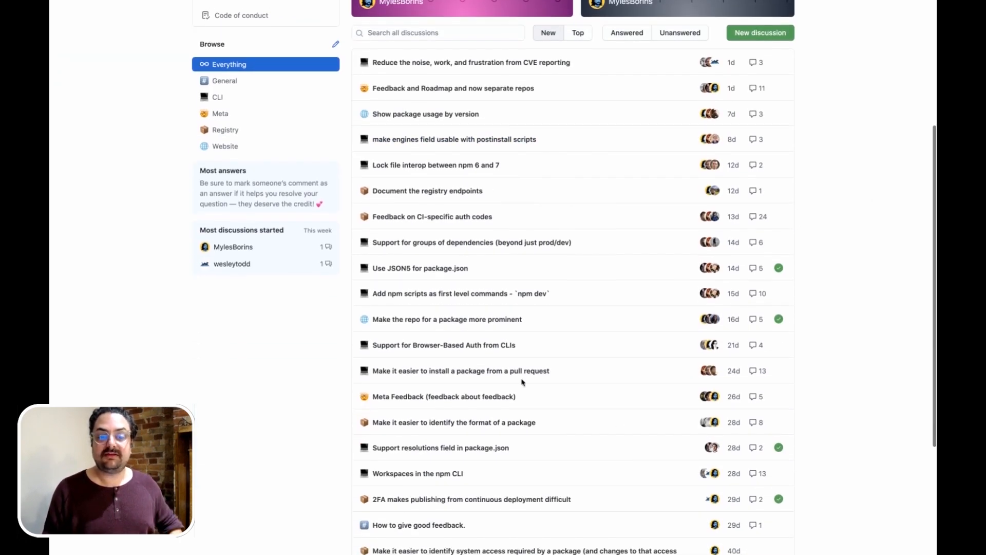
click(447, 318)
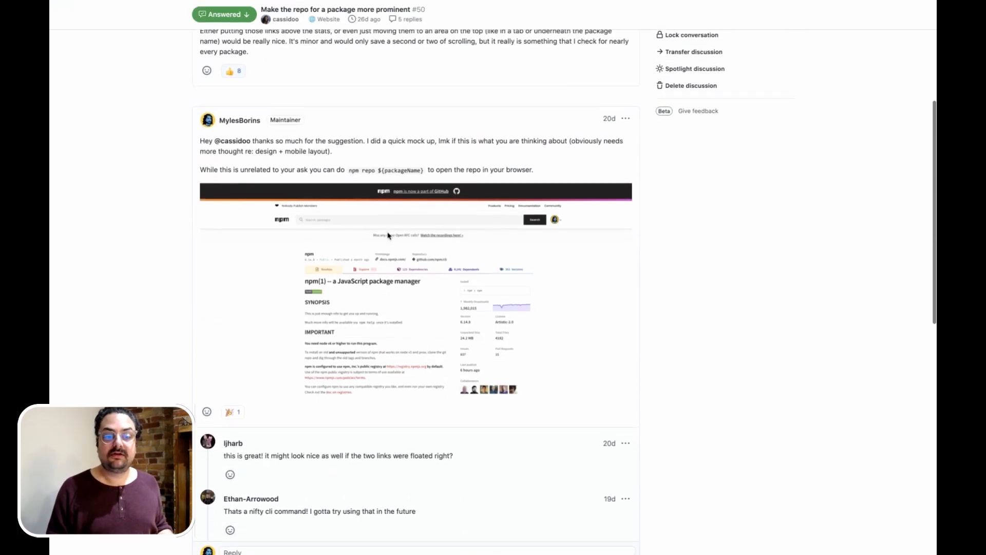
Read down to the accepted answer and follow its npm/roadmap#8 link.
scroll(down, 3)
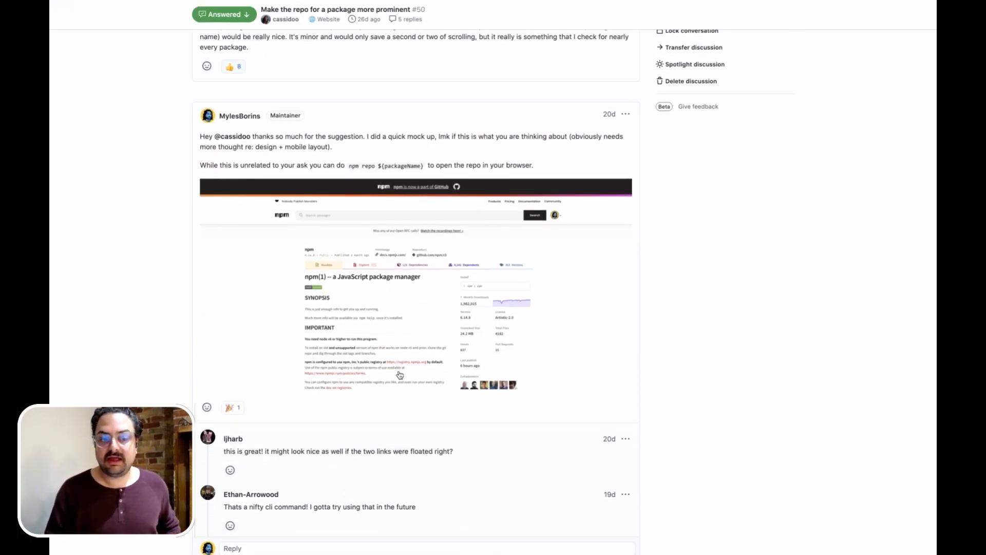
scroll(down, 3)
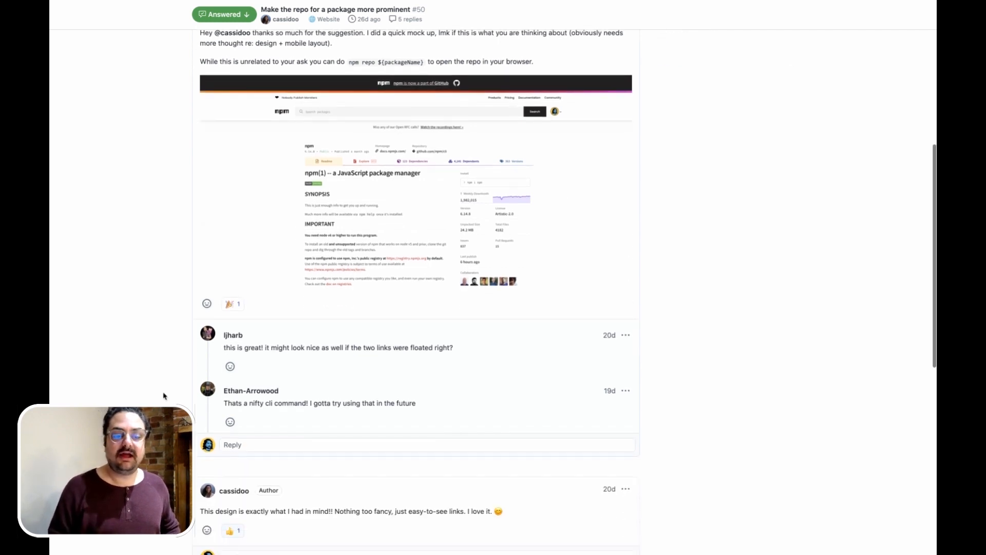
scroll(down, 3)
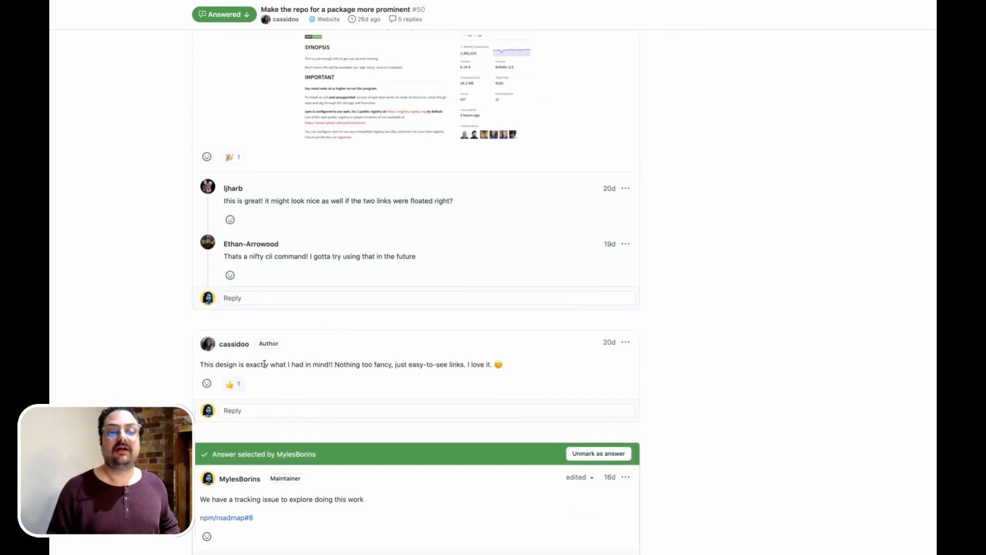
scroll(down, 3)
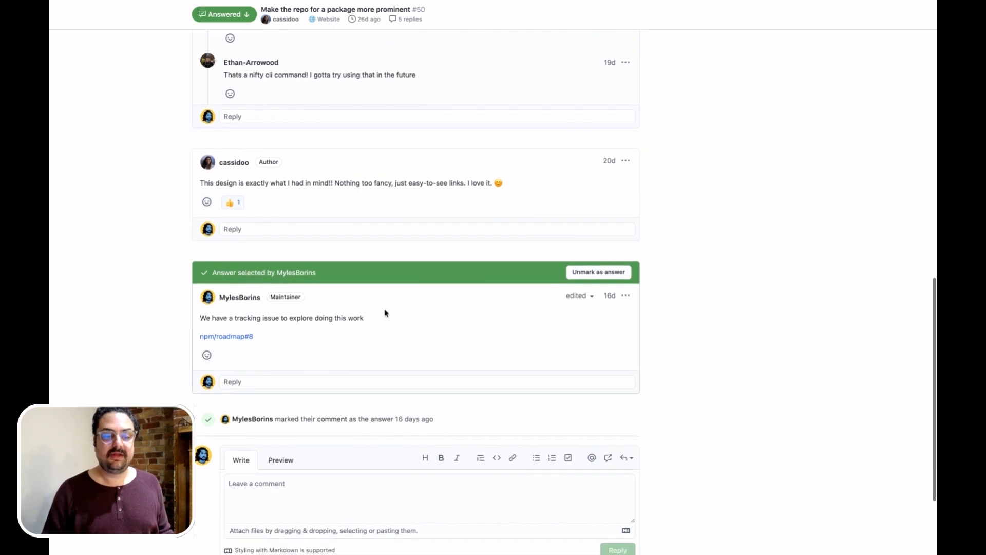
mouse_move(226, 336)
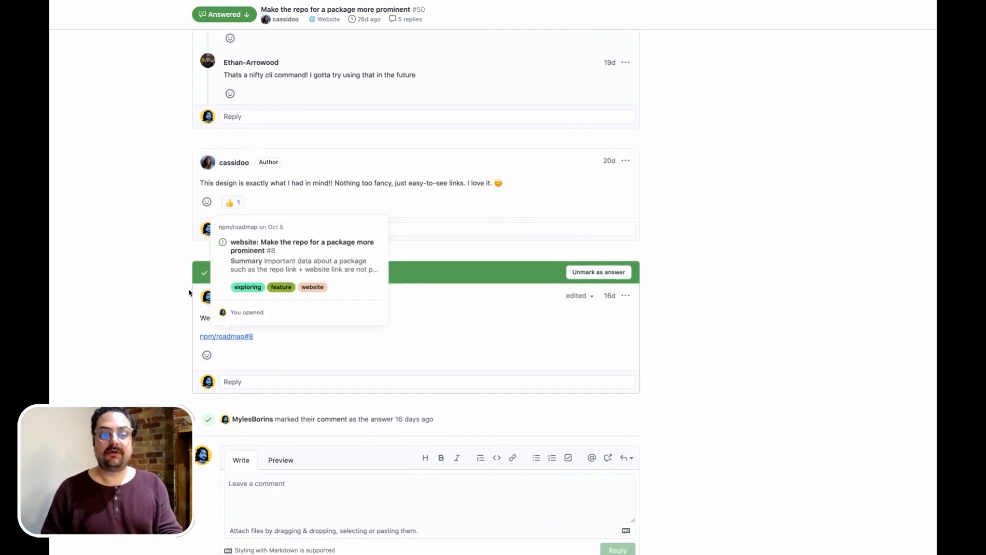
click(226, 335)
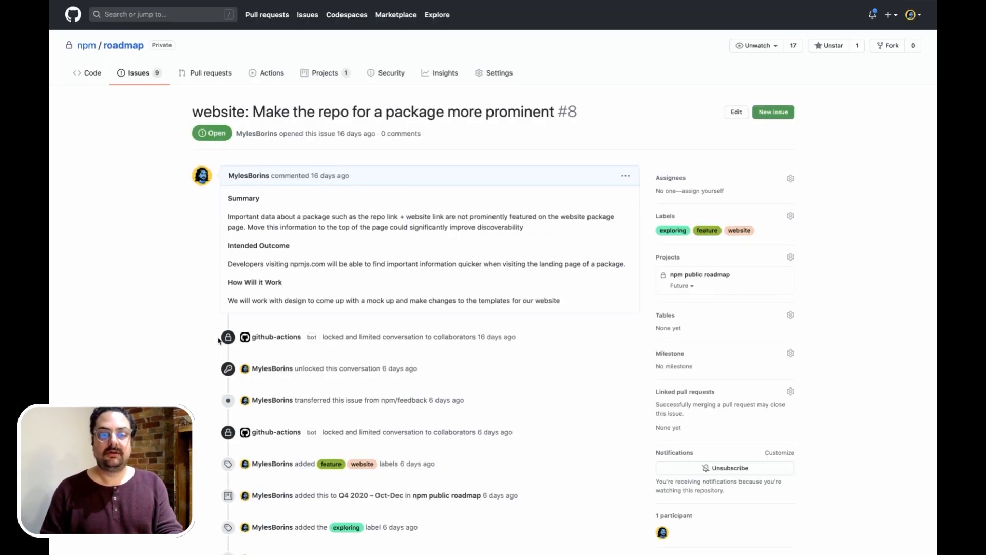
mouse_move(616, 206)
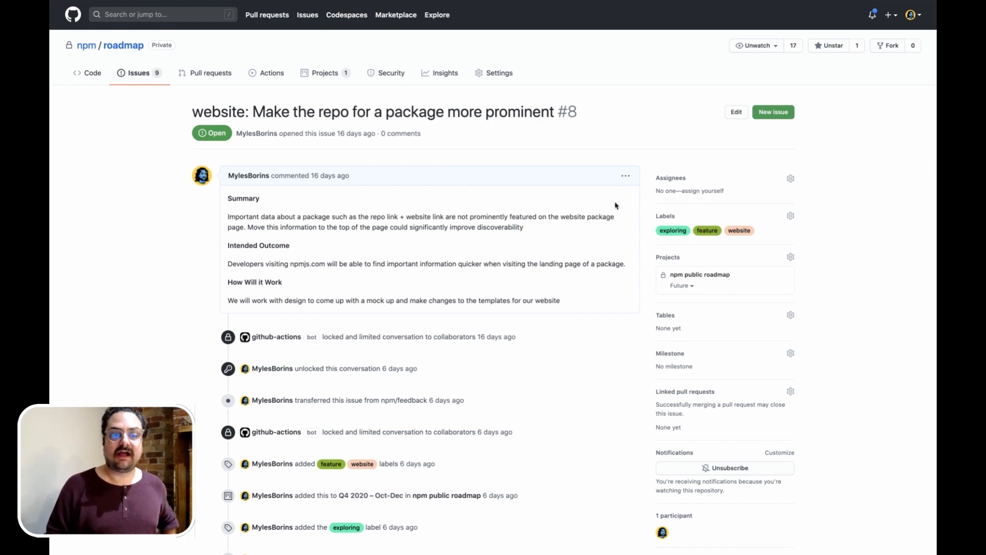
mouse_move(461, 195)
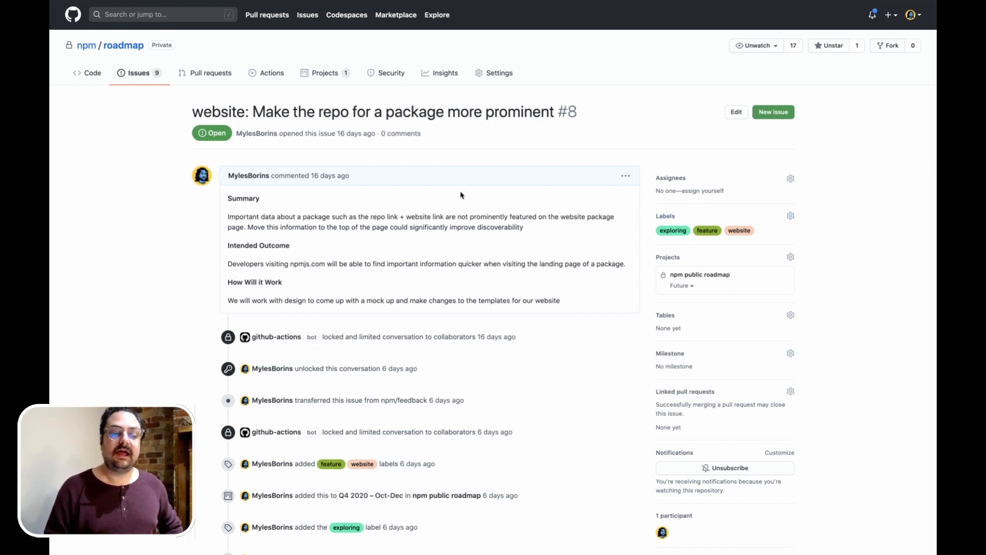